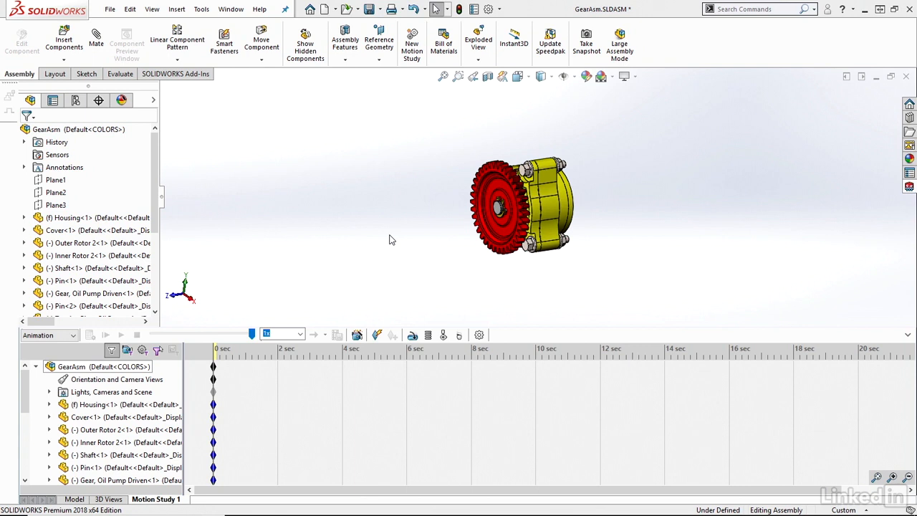
mouse_move(361, 247)
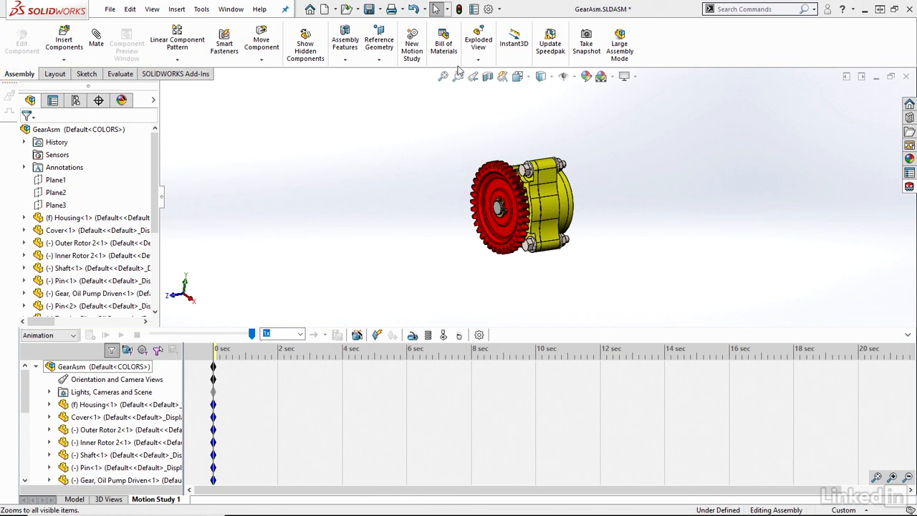
mouse_move(479, 41)
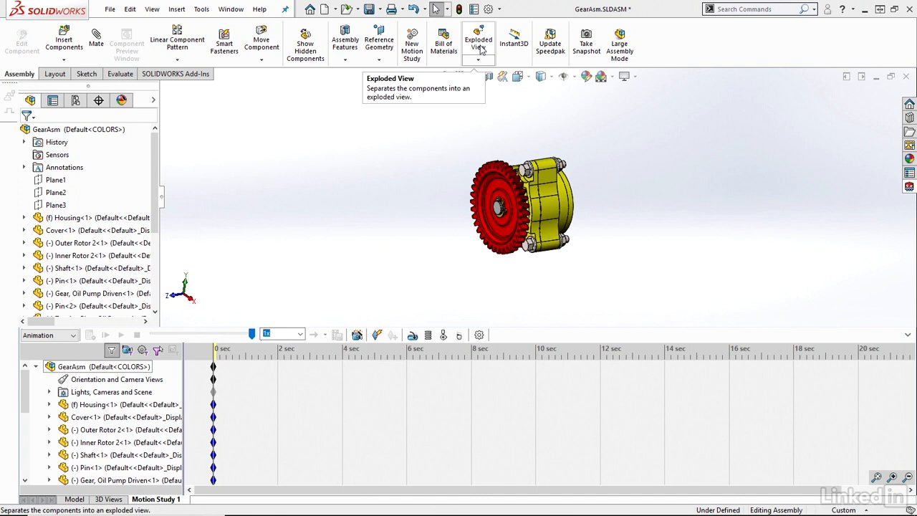
Start an Exploded View and zoom in to select the Tru-Arc retaining ring.
left_click(479, 40)
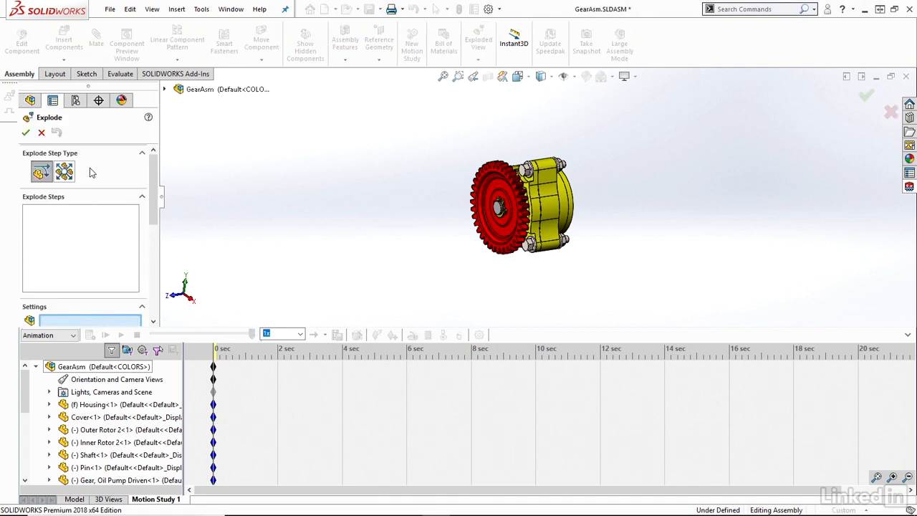
mouse_move(98, 275)
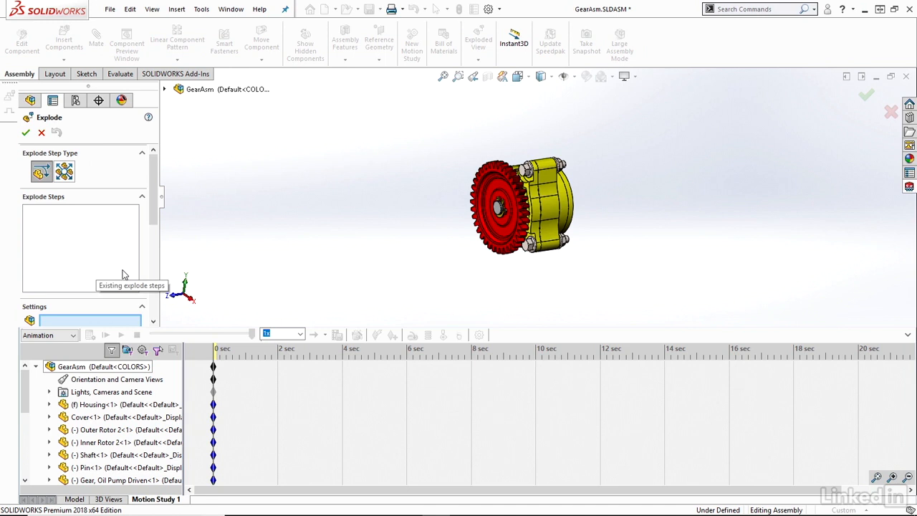
mouse_move(122, 274)
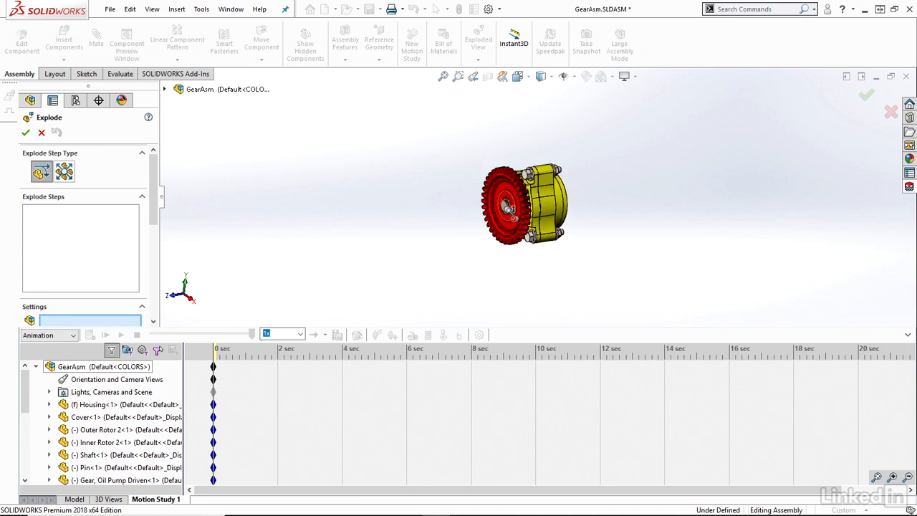
scroll("up", 3)
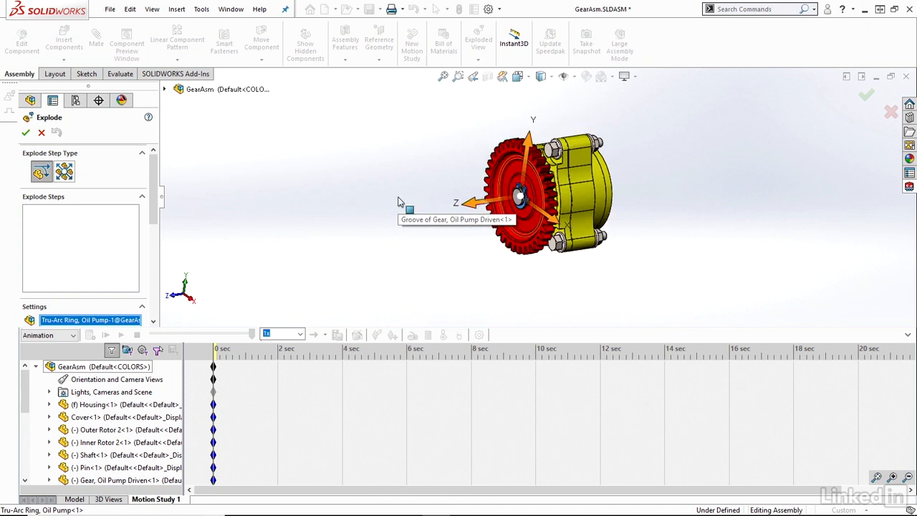
mouse_move(399, 237)
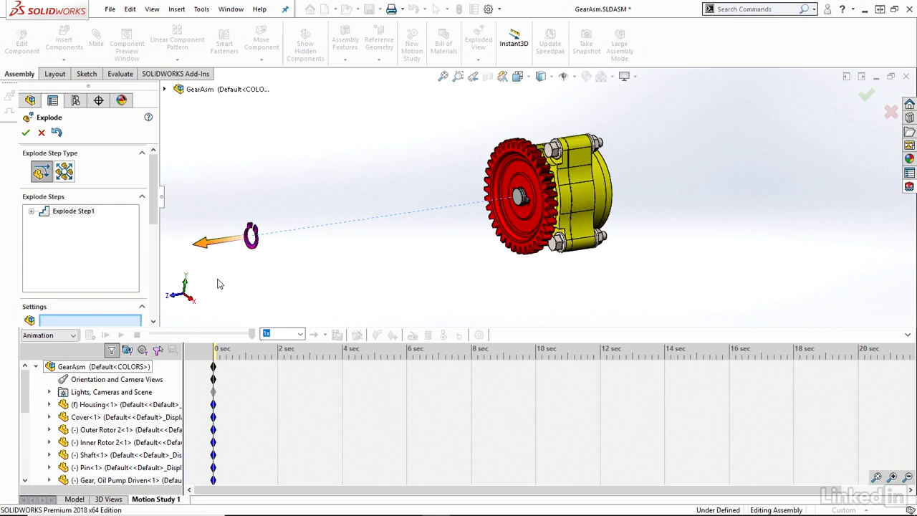
mouse_move(73, 211)
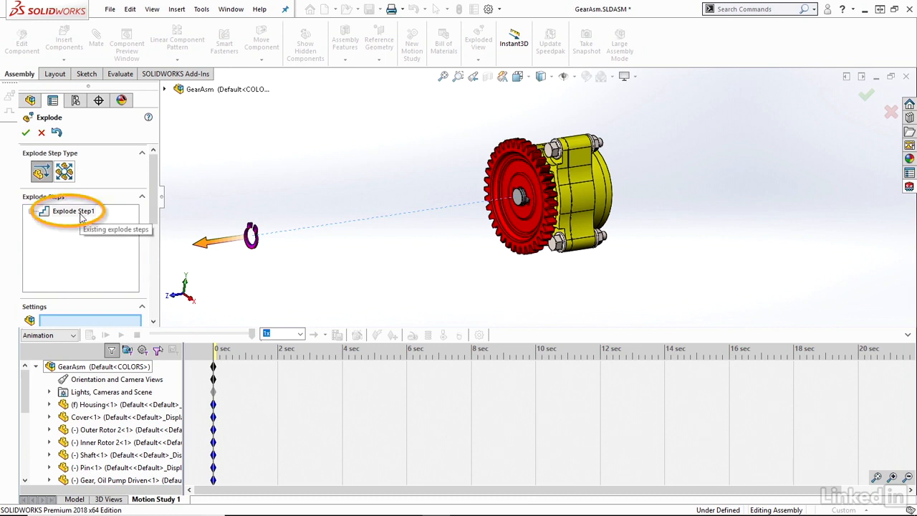
mouse_move(293, 292)
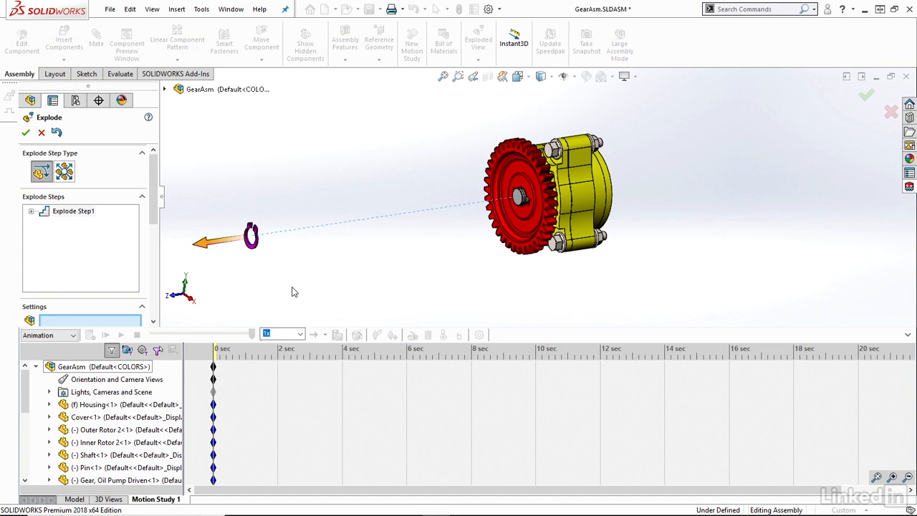
Pull the driven gear outward away from the pump housing as the next explode step.
left_click(529, 229)
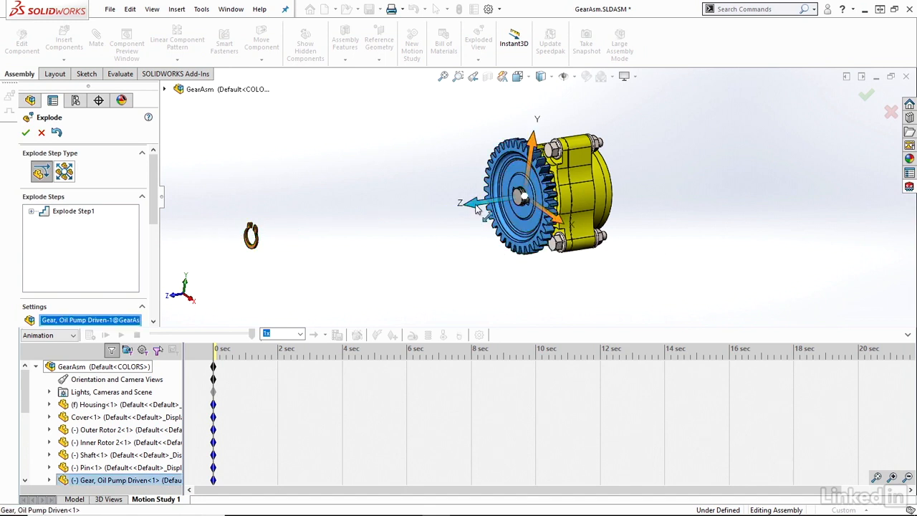
left_click_drag(523, 198, 351, 218)
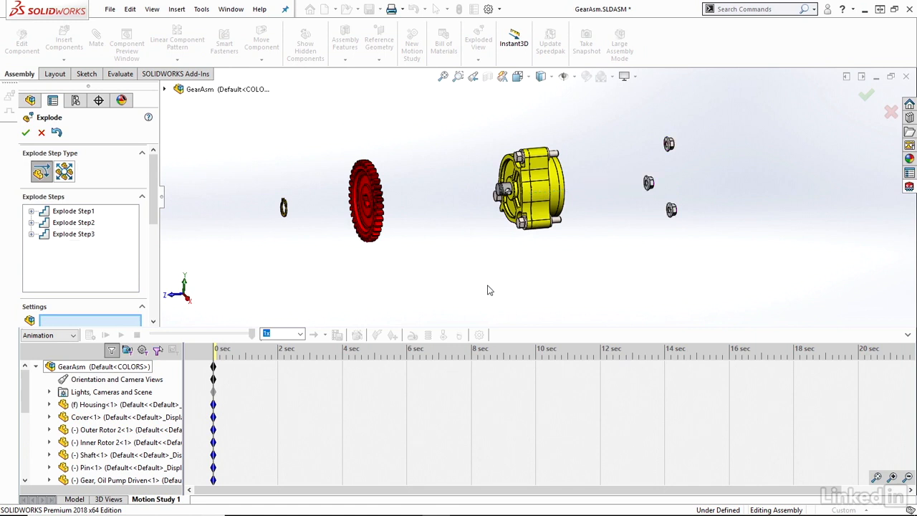
mouse_move(352, 284)
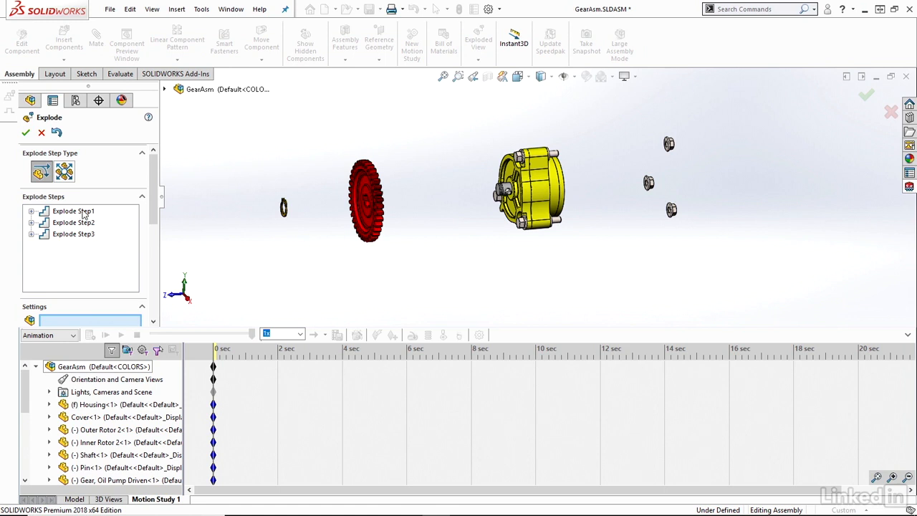
mouse_move(146, 215)
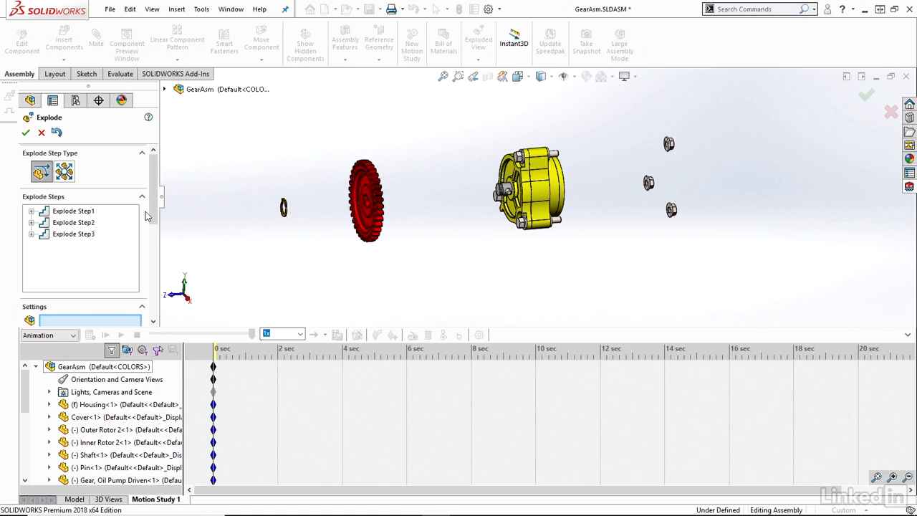
mouse_move(370, 242)
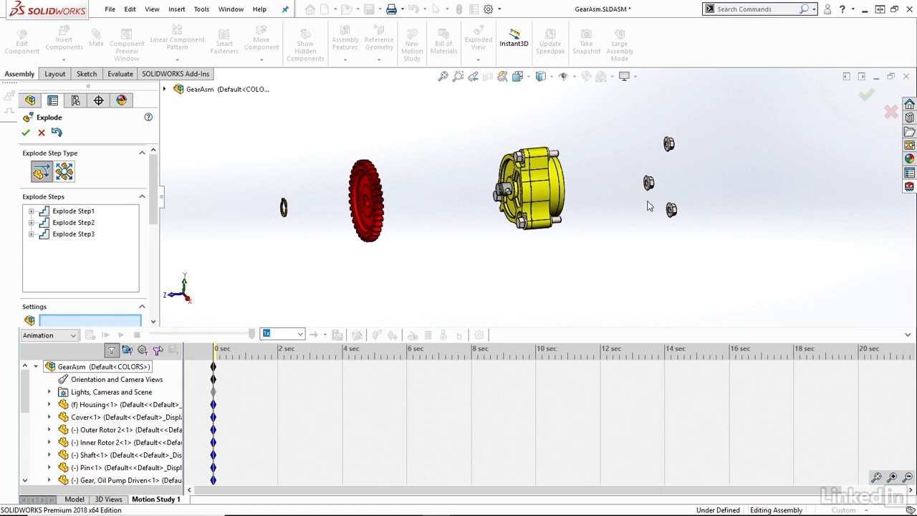
mouse_move(579, 252)
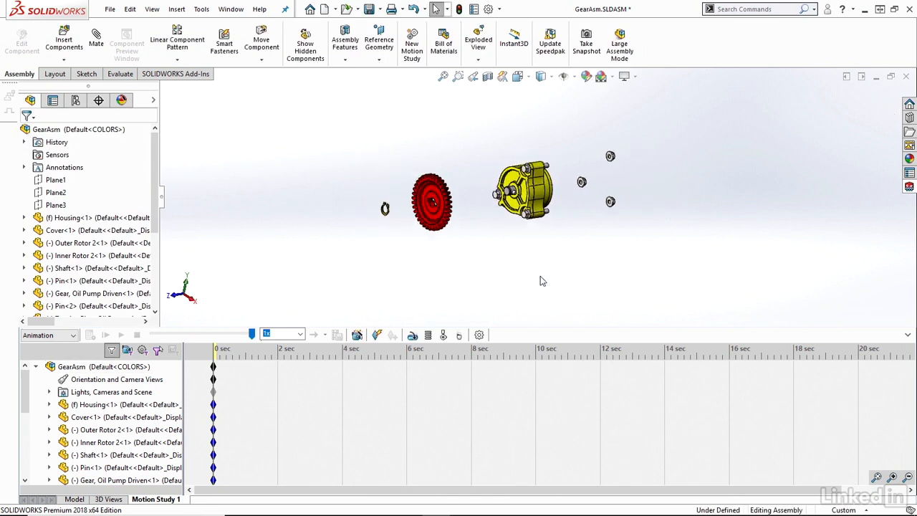
mouse_move(567, 251)
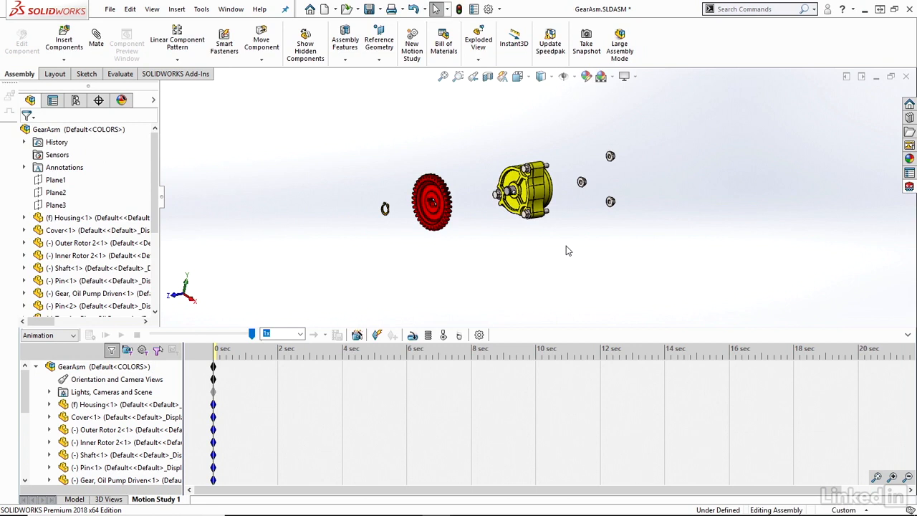
mouse_move(562, 277)
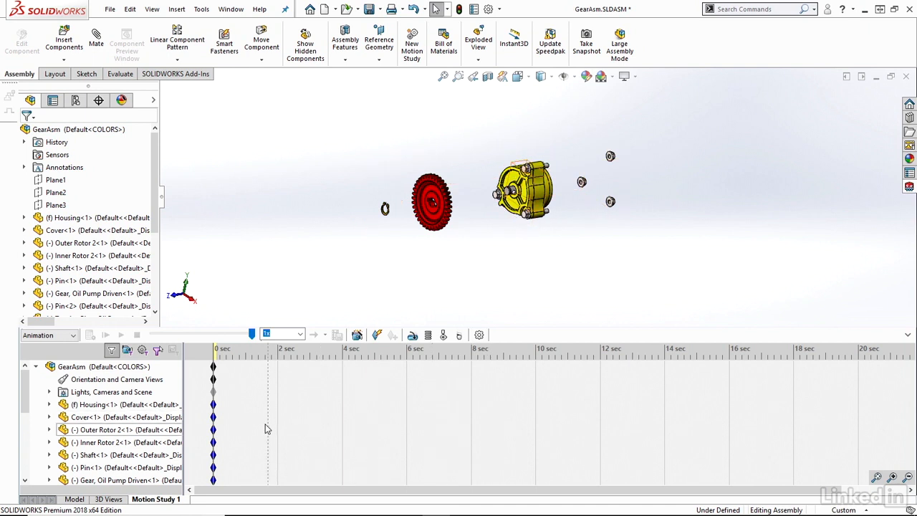
mouse_move(359, 335)
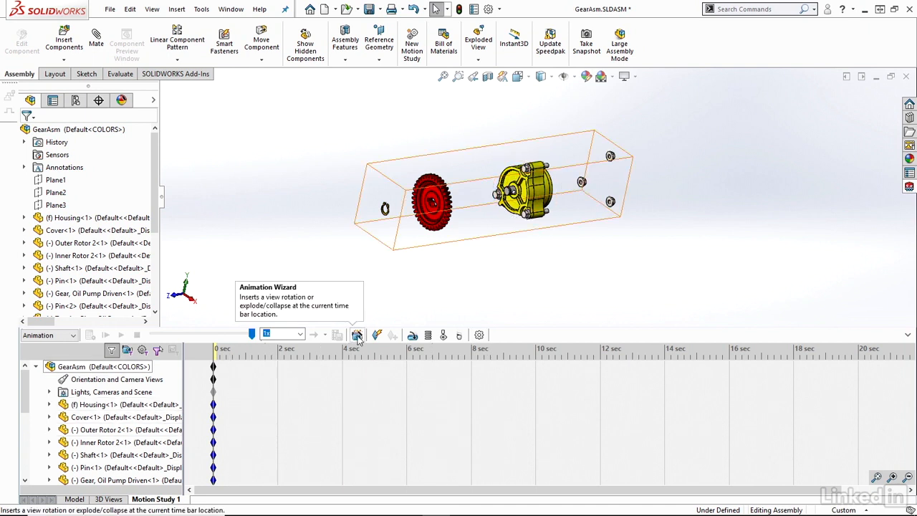
Launch the Animation Wizard from the Motion Study toolbar.
left_click(359, 335)
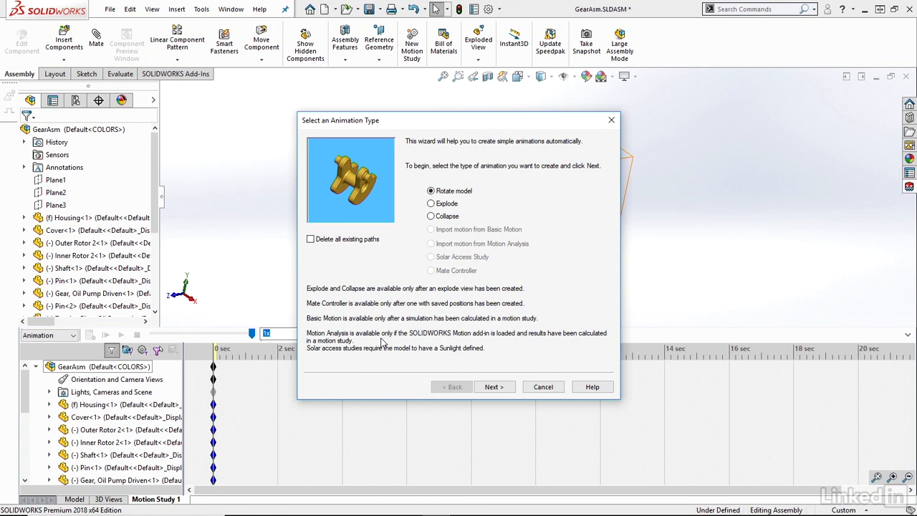
mouse_move(476, 192)
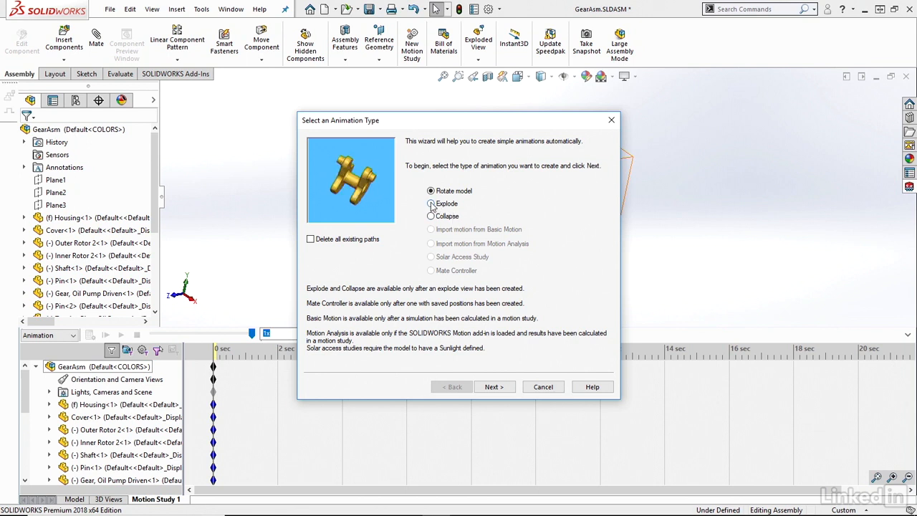
Create an Explode animation with a 6-second duration in the timeline.
left_click(430, 204)
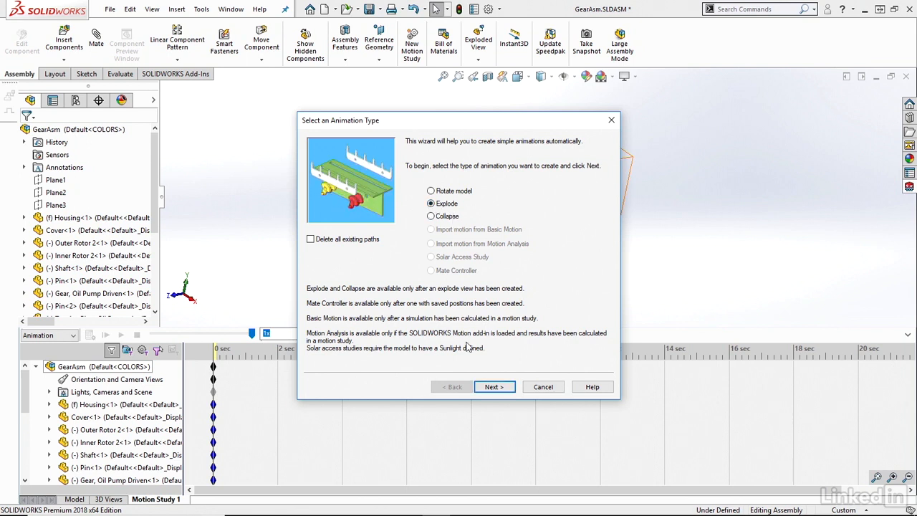
left_click(493, 387)
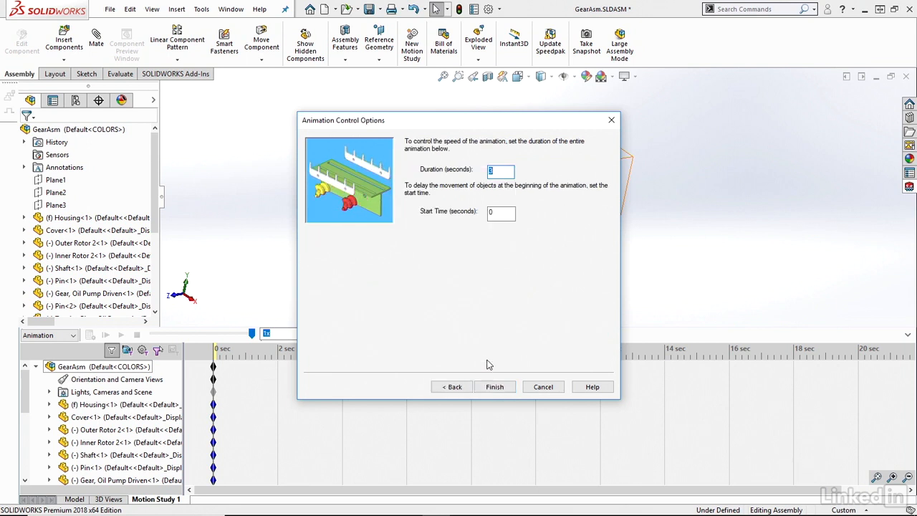
mouse_move(473, 278)
type("6")
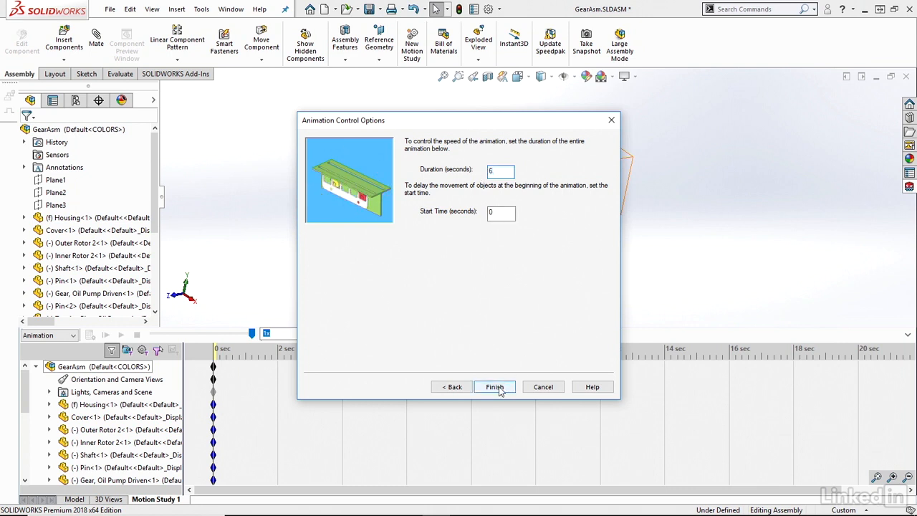
left_click(493, 387)
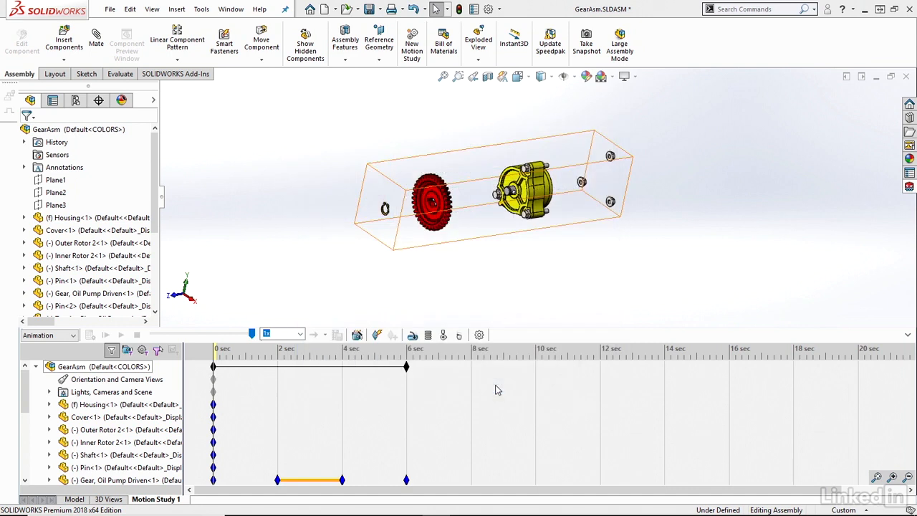
left_click(104, 336)
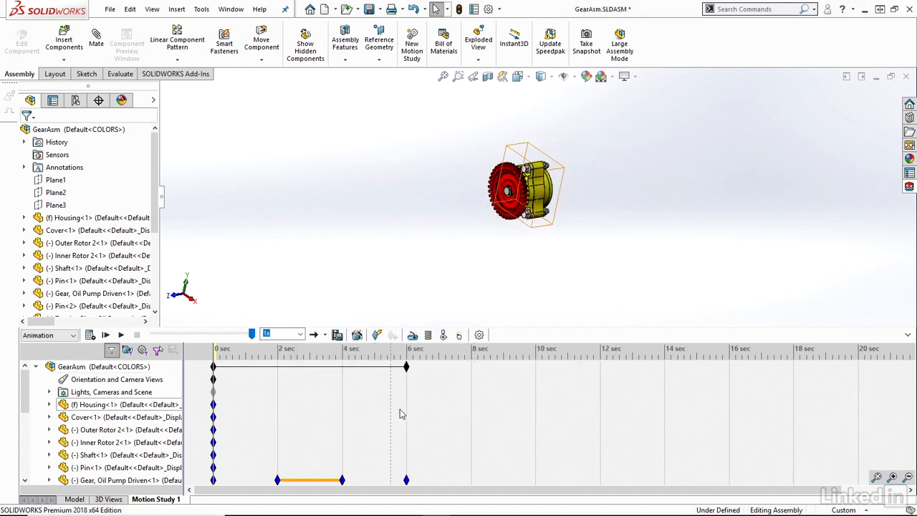
left_click_drag(407, 367, 378, 367)
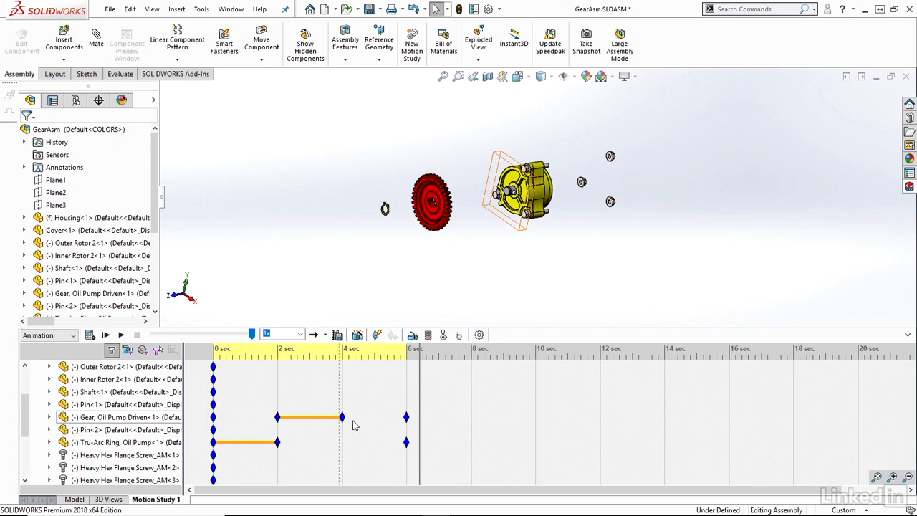
scroll("down", 3)
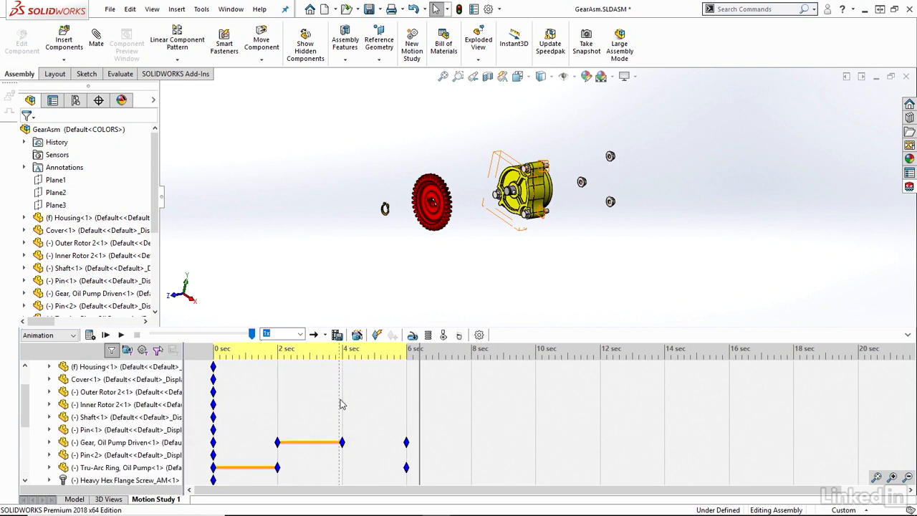
left_click(25, 365)
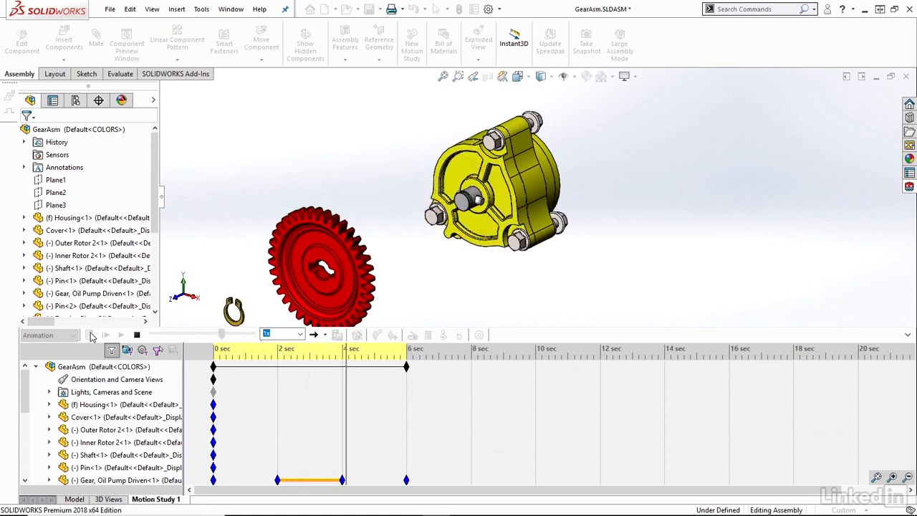
left_click(106, 335)
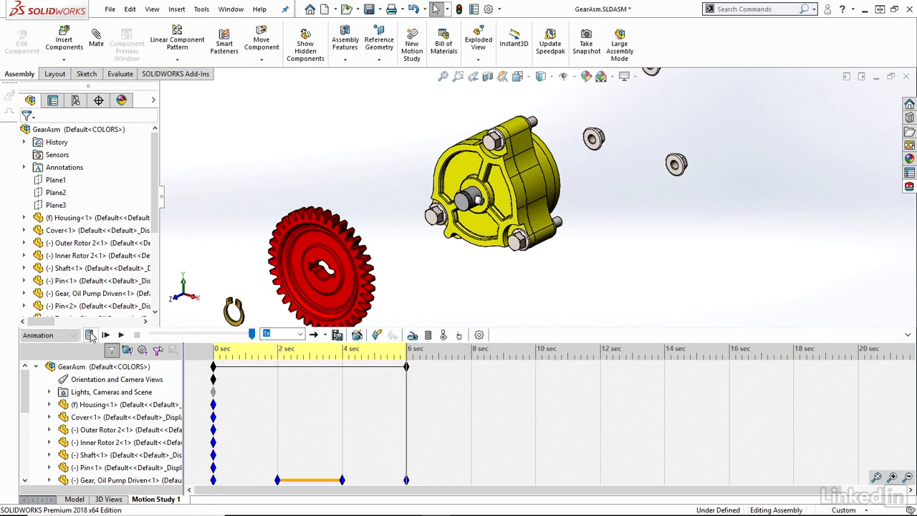